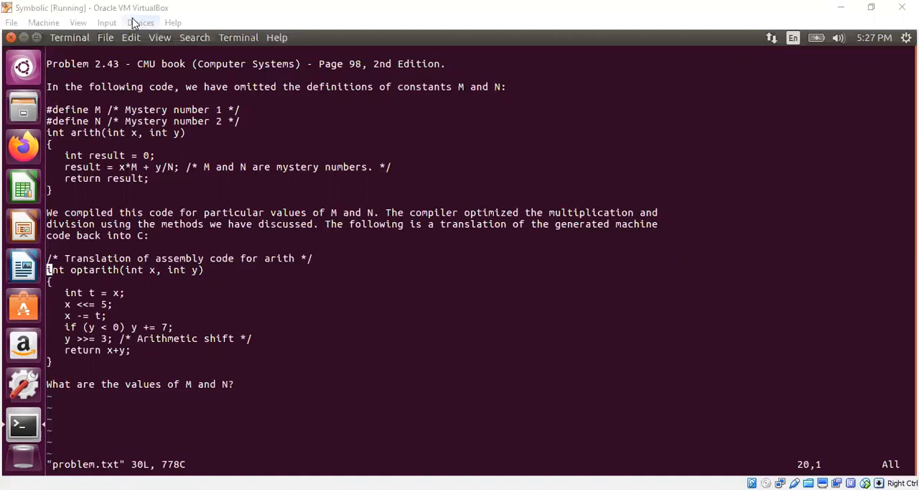
# Zoom the terminal in twice via View > Zoom In so problem.txt reads larger
pyautogui.click(160, 37)
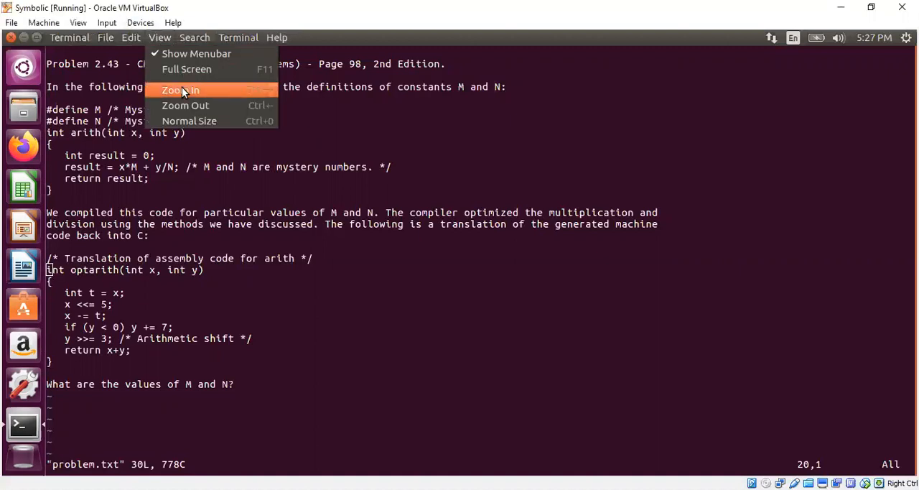
pyautogui.click(181, 89)
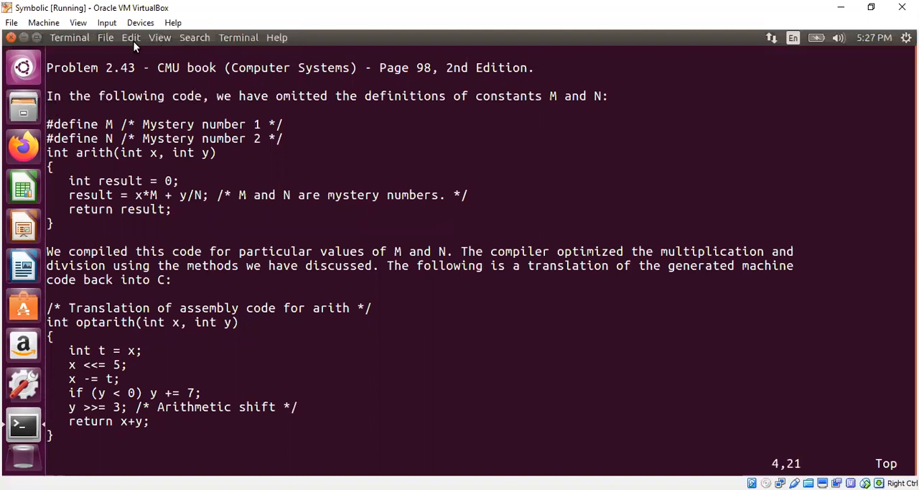
pyautogui.click(160, 37)
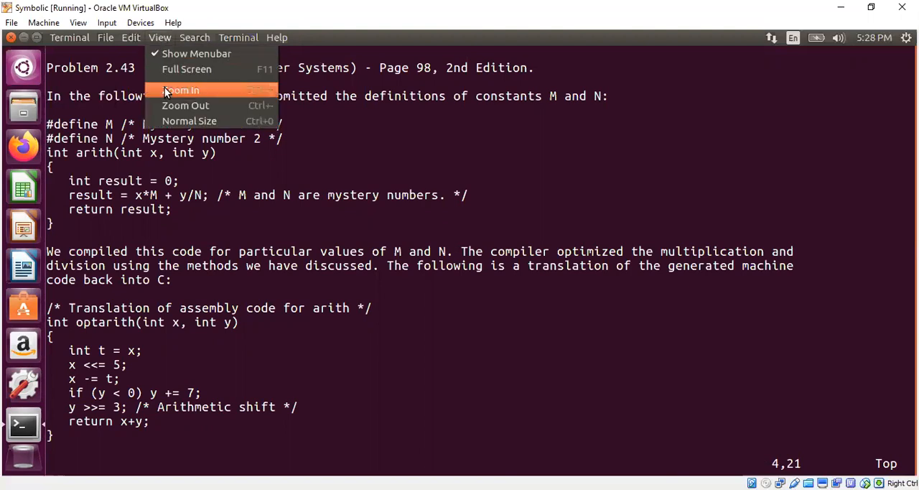
pyautogui.click(181, 89)
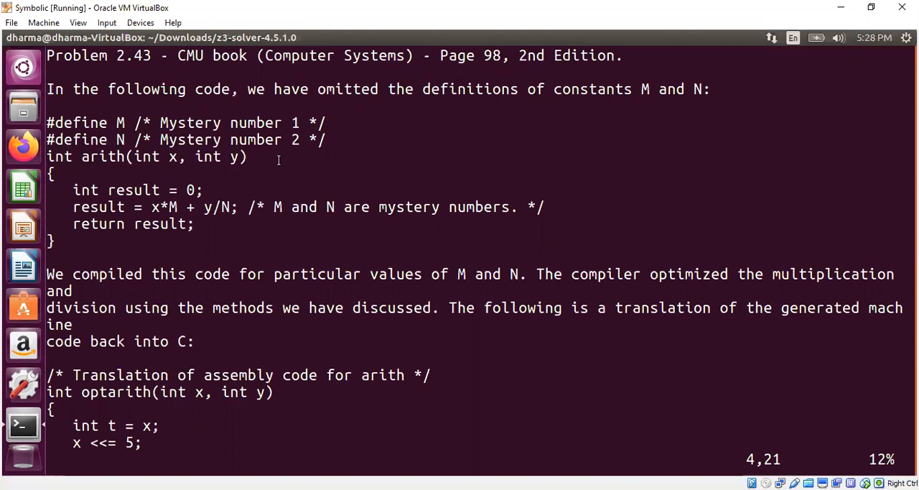
pyautogui.click(227, 89)
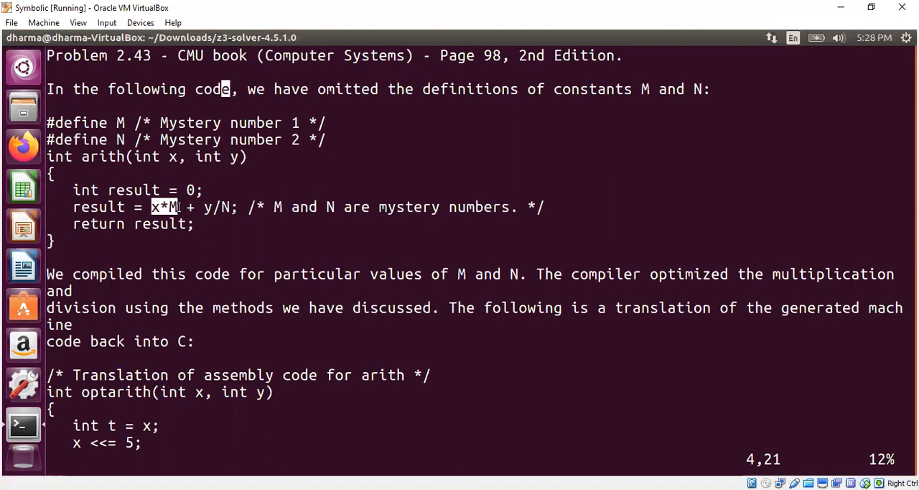
pyautogui.click(194, 224)
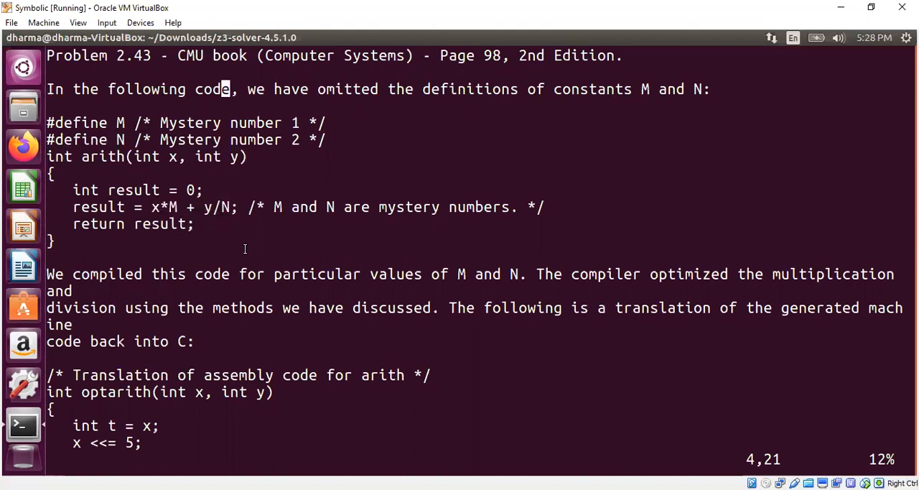
pyautogui.moveTo(150, 184)
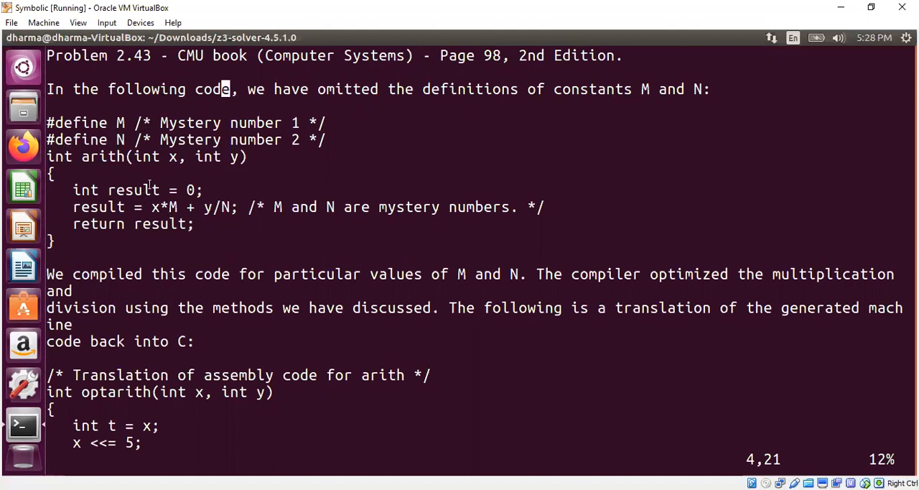
pyautogui.moveTo(259, 227)
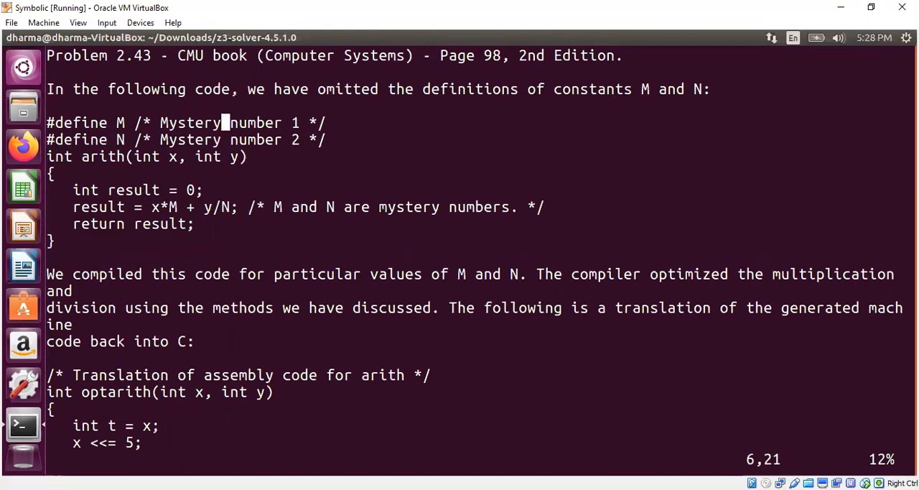
pyautogui.click(190, 224)
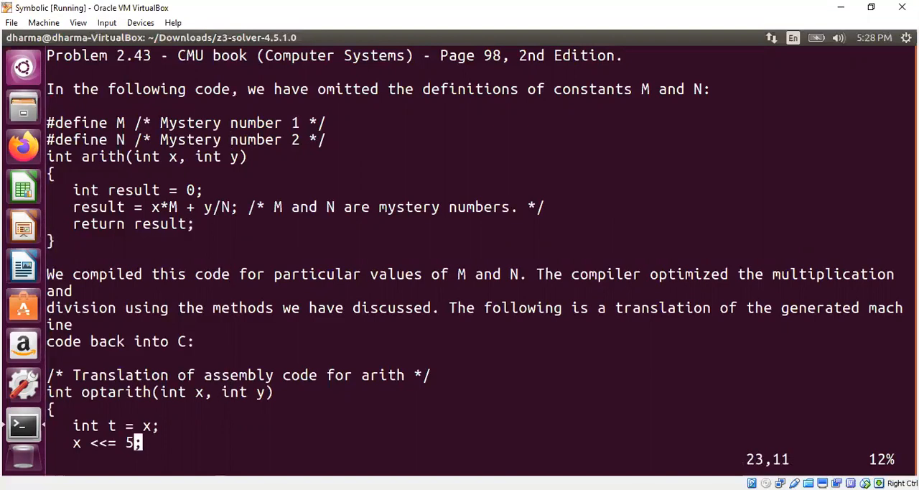
pyautogui.scroll(-3)
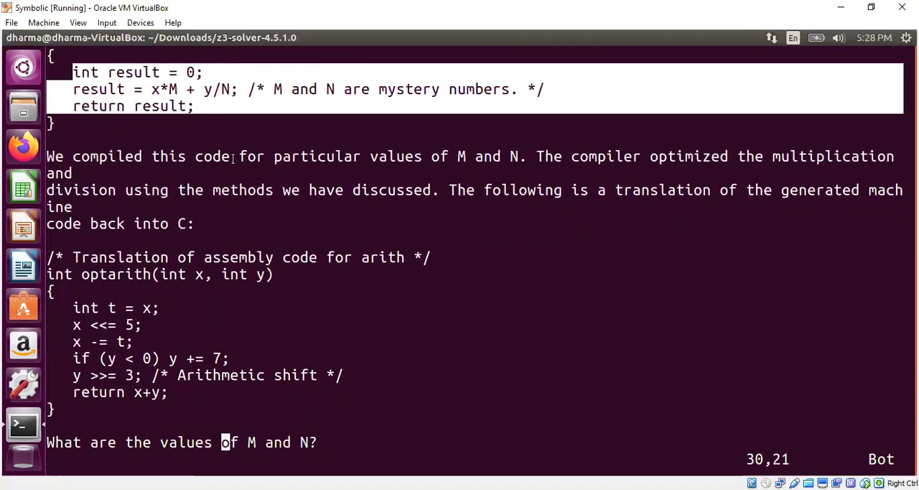
pyautogui.moveTo(272, 302)
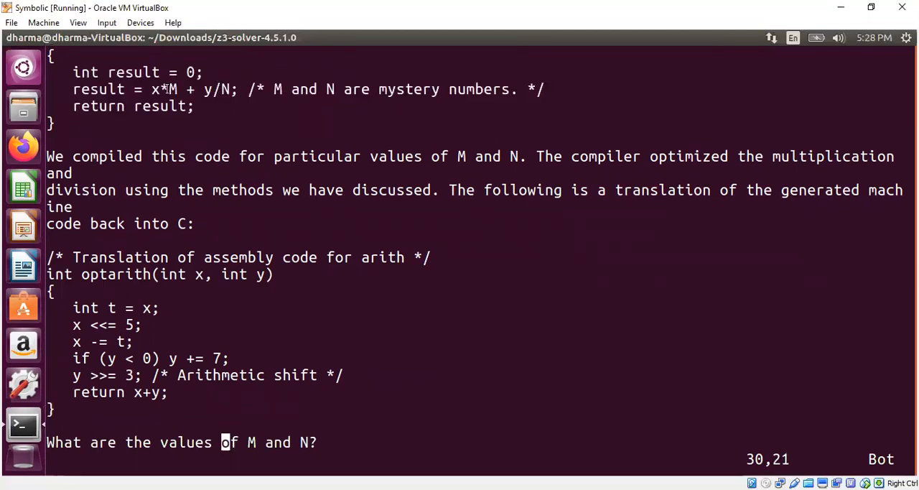
pyautogui.moveTo(152, 338)
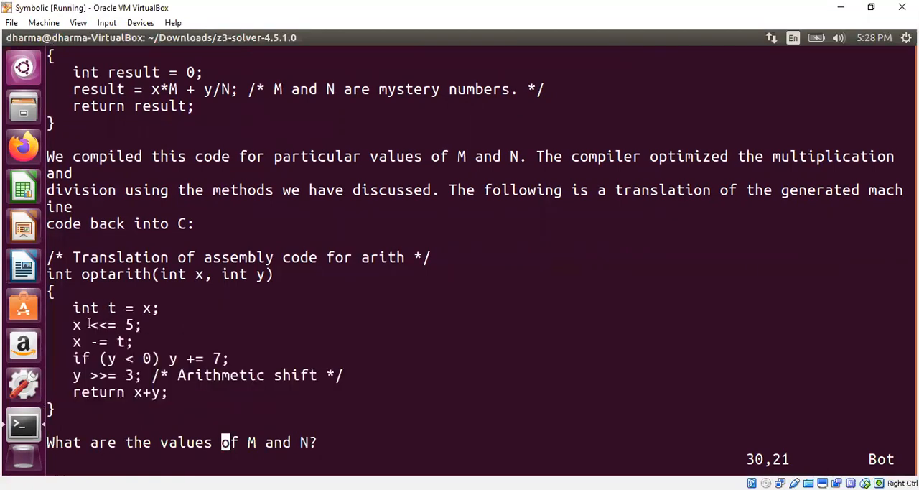
pyautogui.doubleClick(102, 324)
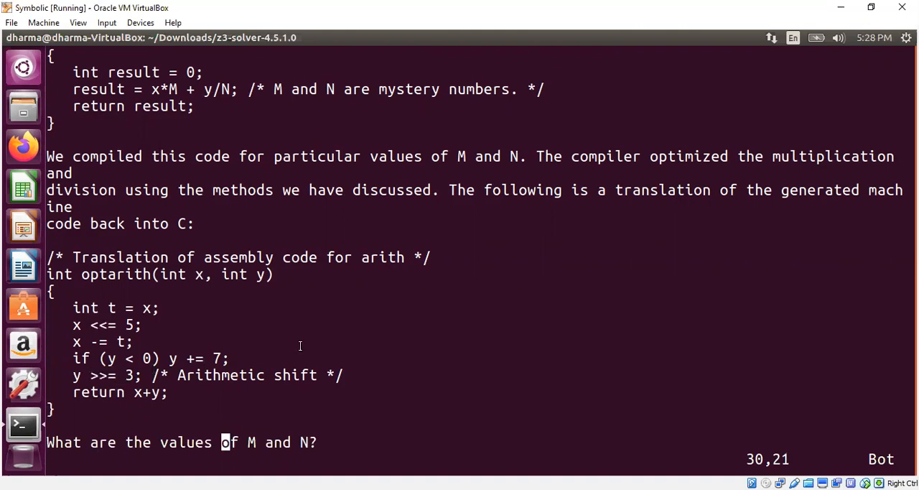
pyautogui.moveTo(126, 198)
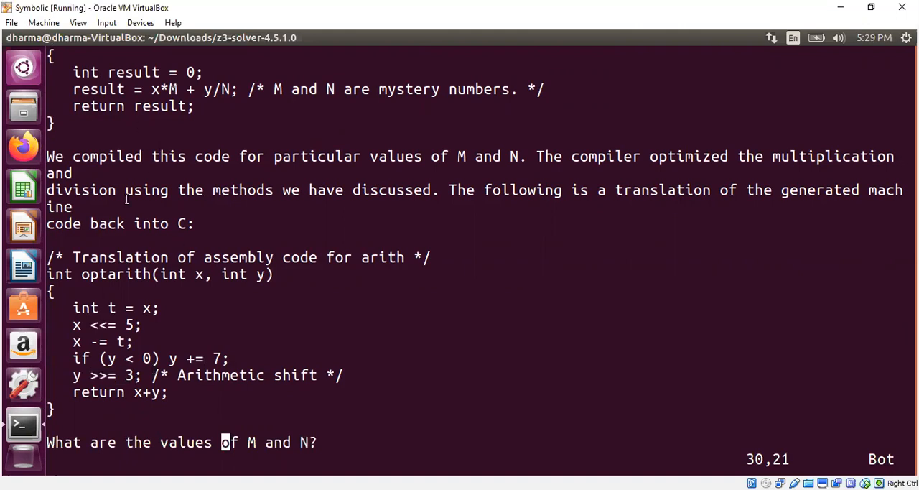
pyautogui.moveTo(187, 345)
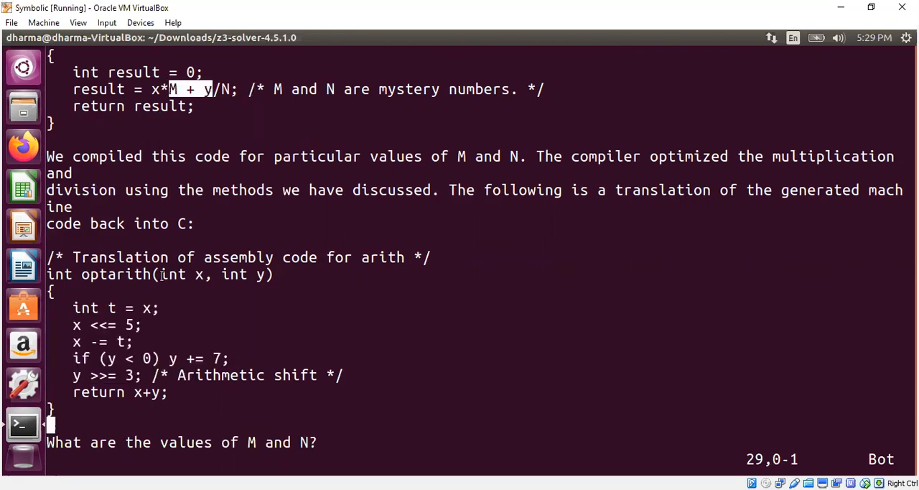
pyautogui.moveTo(216, 367)
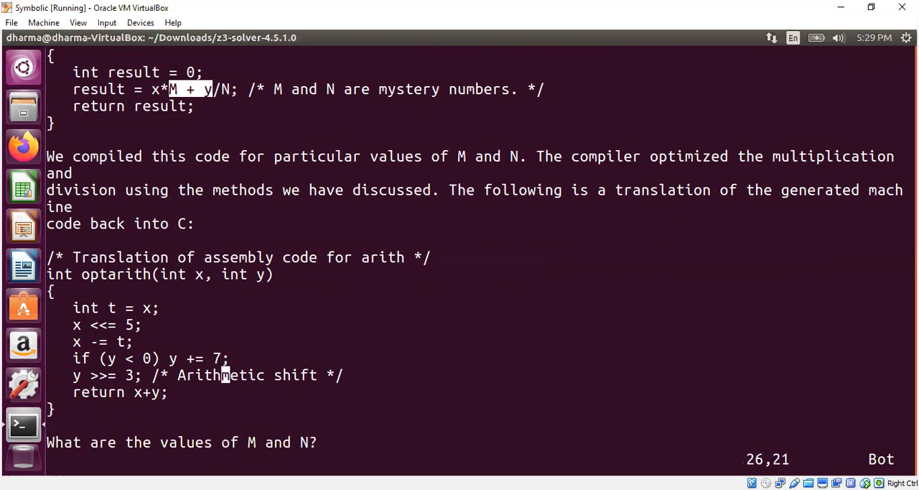
pyautogui.click(190, 106)
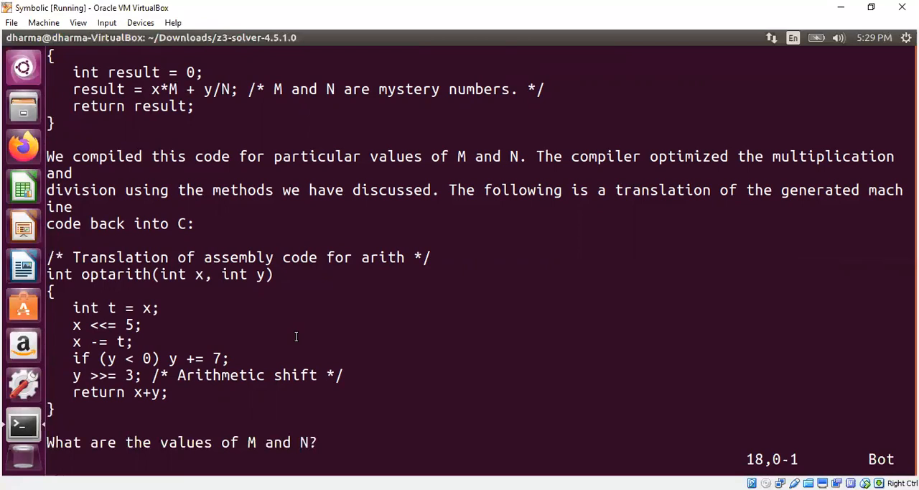
pyautogui.click(224, 443)
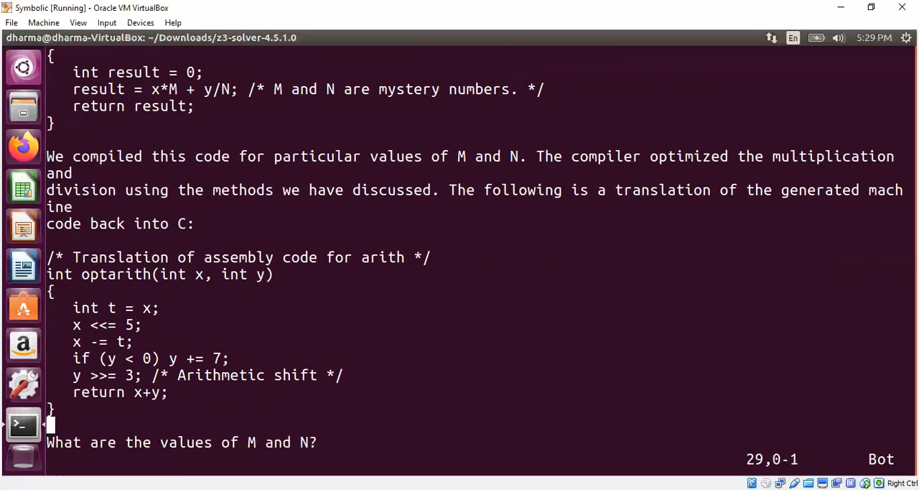
pyautogui.doubleClick(115, 275)
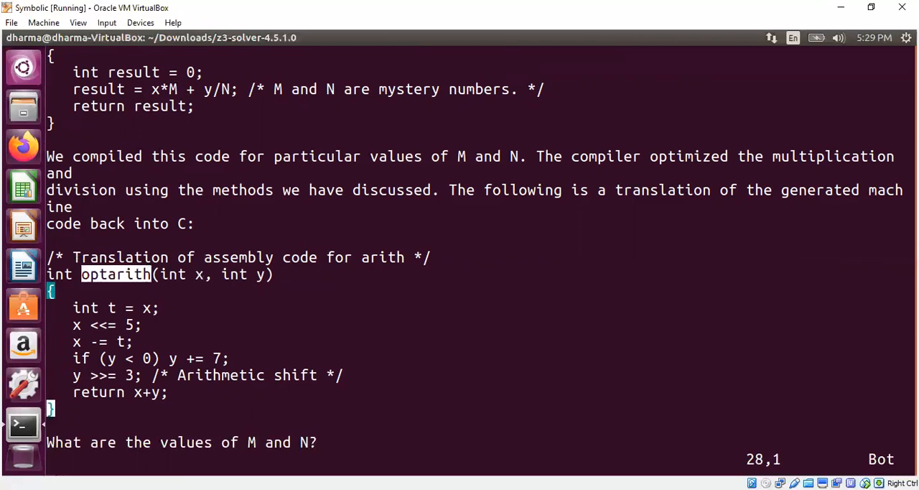
# Scroll through problem.txt from the arith code down to optarith's conditional y += 7 line
pyautogui.scroll(3)
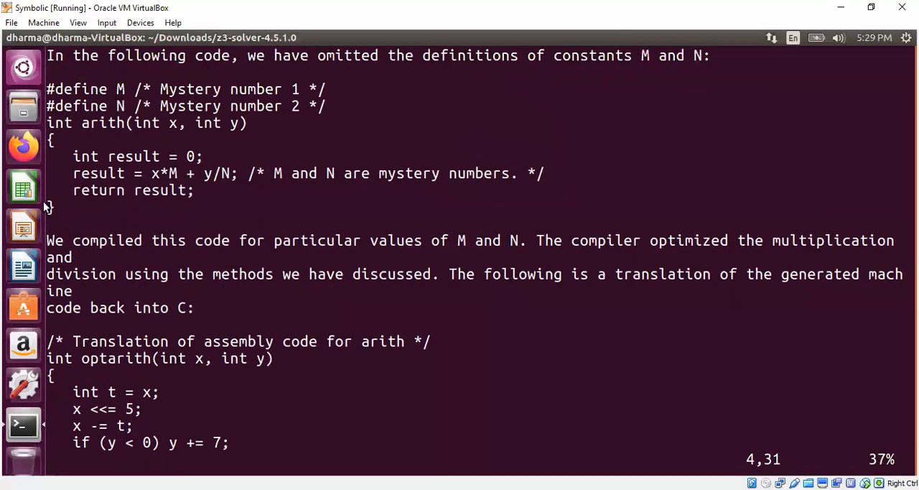
pyautogui.doubleClick(102, 124)
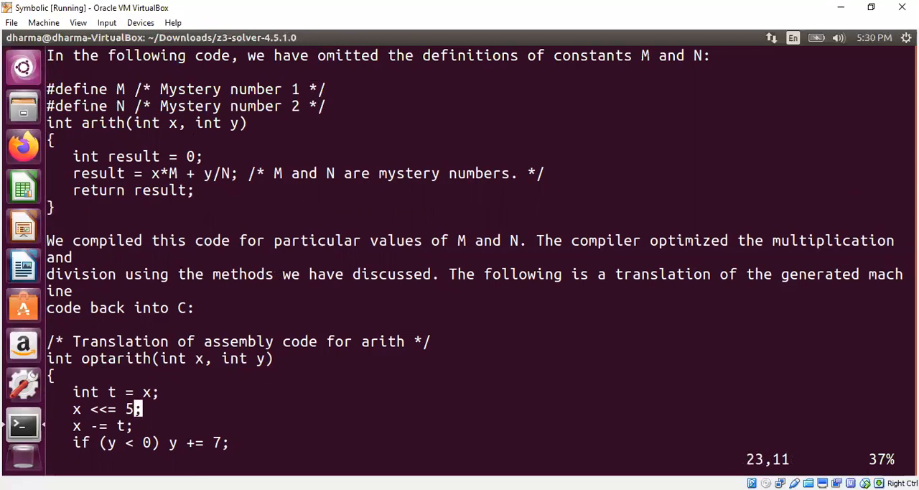
pyautogui.scroll(-3)
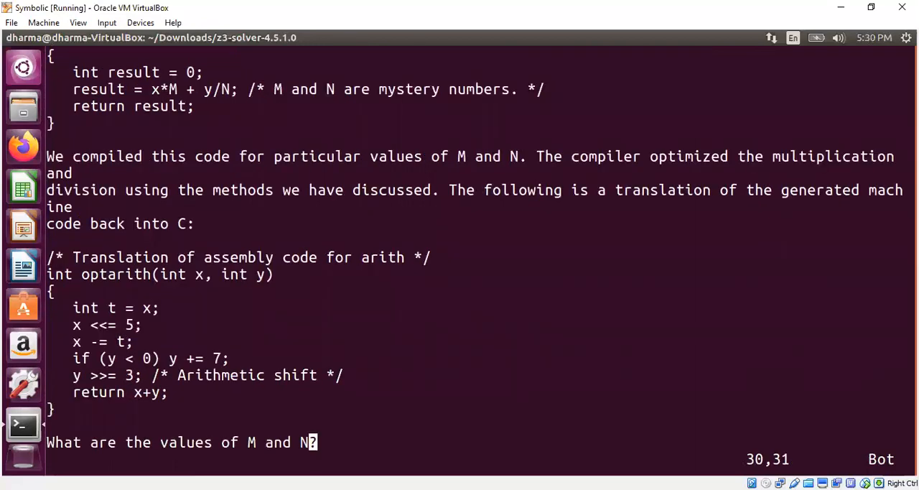
pyautogui.moveTo(273, 300)
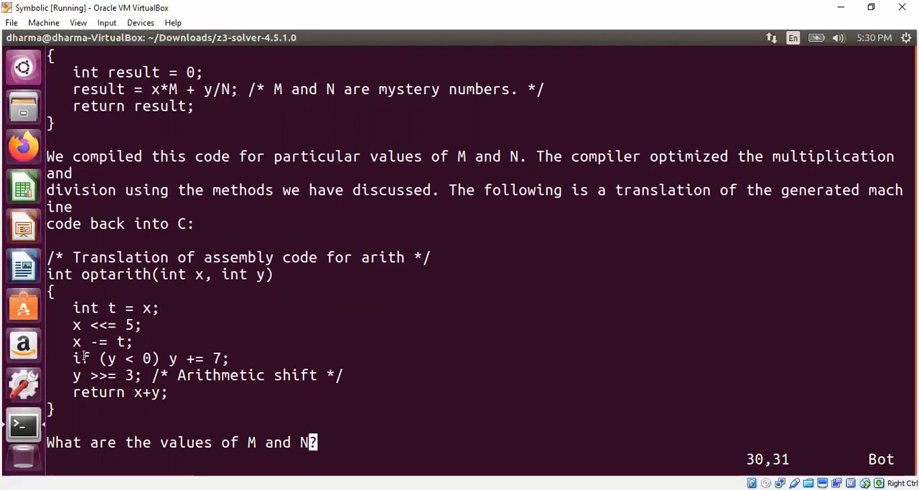
pyautogui.doubleClick(151, 358)
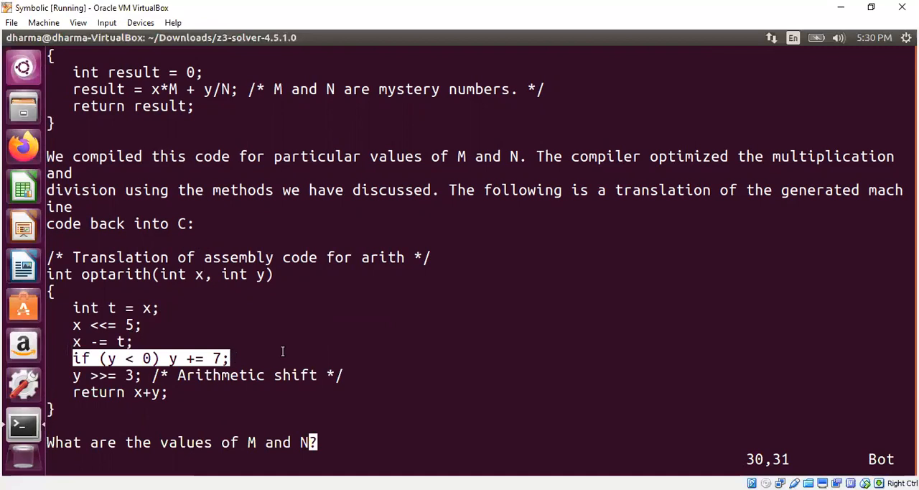
pyautogui.moveTo(311, 324)
pyautogui.write('vi')
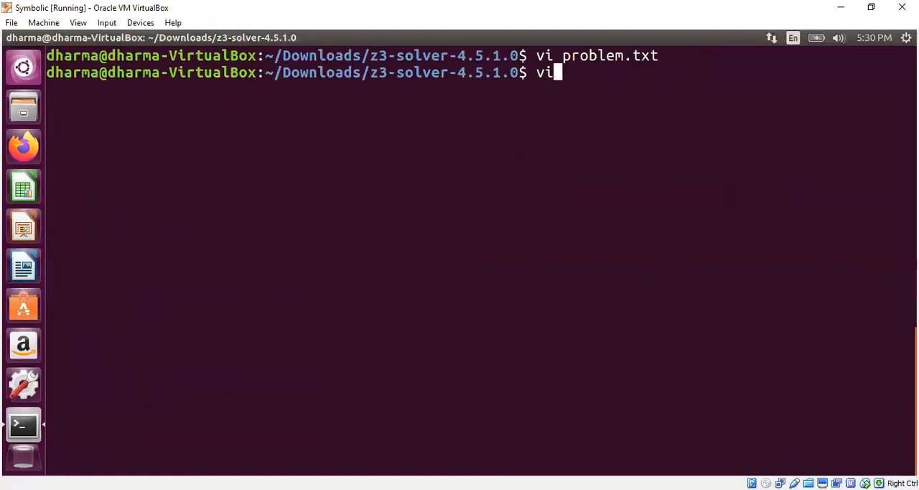
# Launch vi on problem_2_43_try.py and scroll to its BitVec and ForAll theorem section
pyautogui.write('problem_2_')
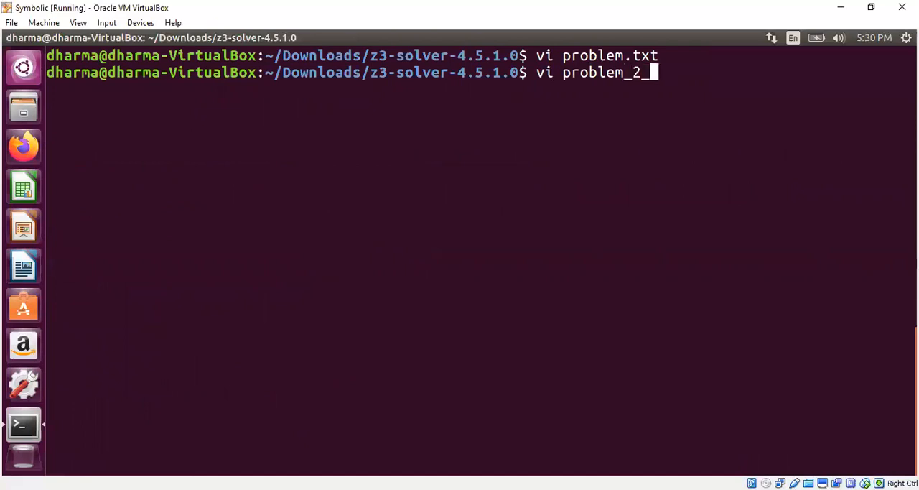
pyautogui.press('Return')
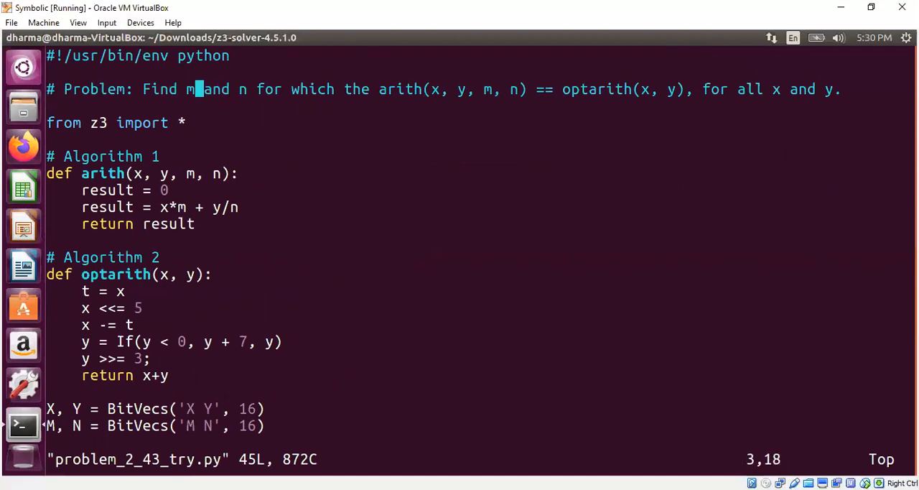
pyautogui.moveTo(381, 89)
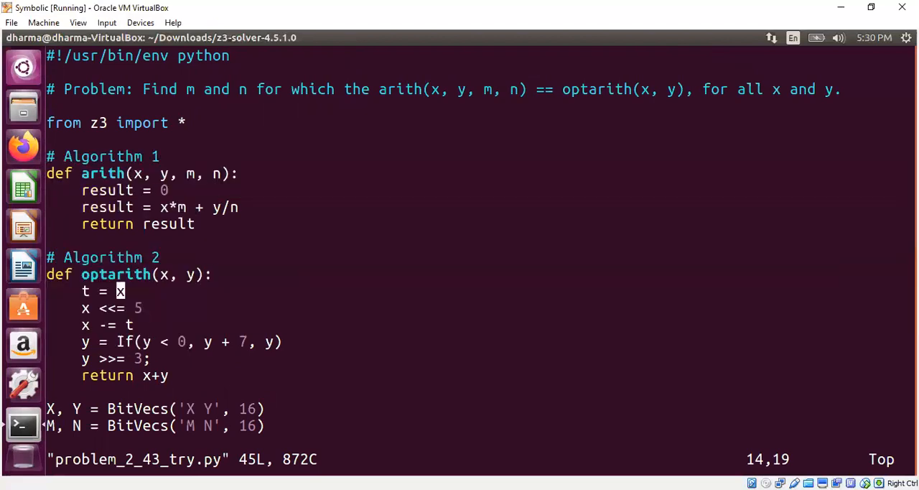
pyautogui.scroll(-3)
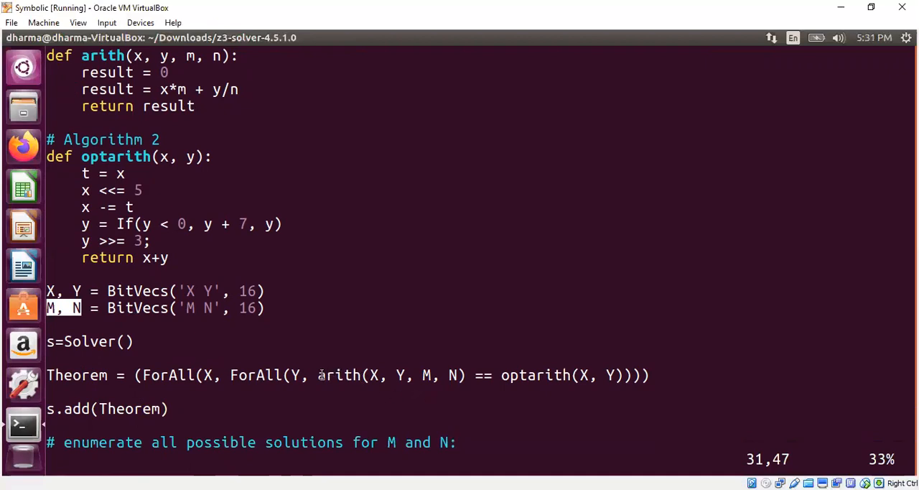
pyautogui.doubleClick(339, 375)
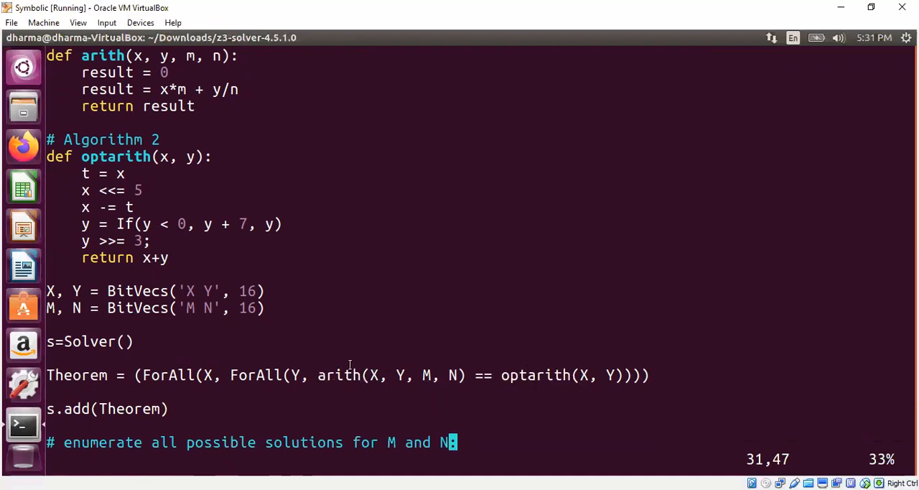
pyautogui.moveTo(302, 351)
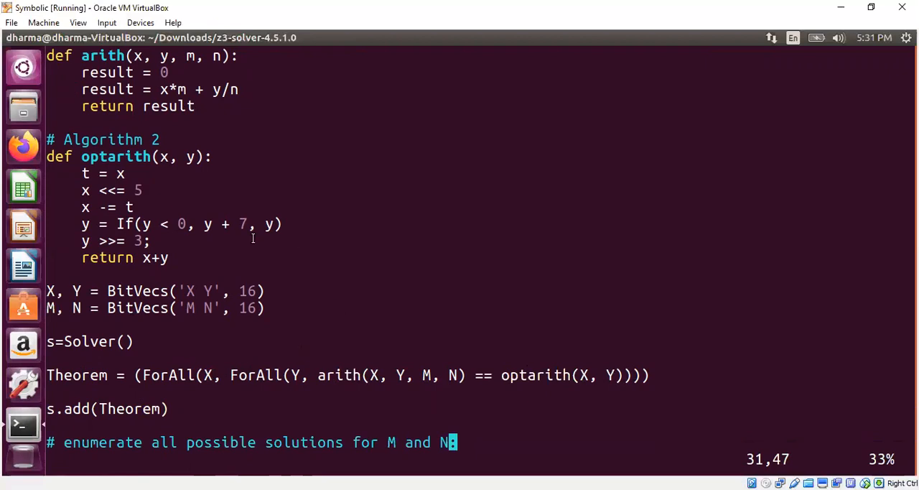
pyautogui.moveTo(374, 297)
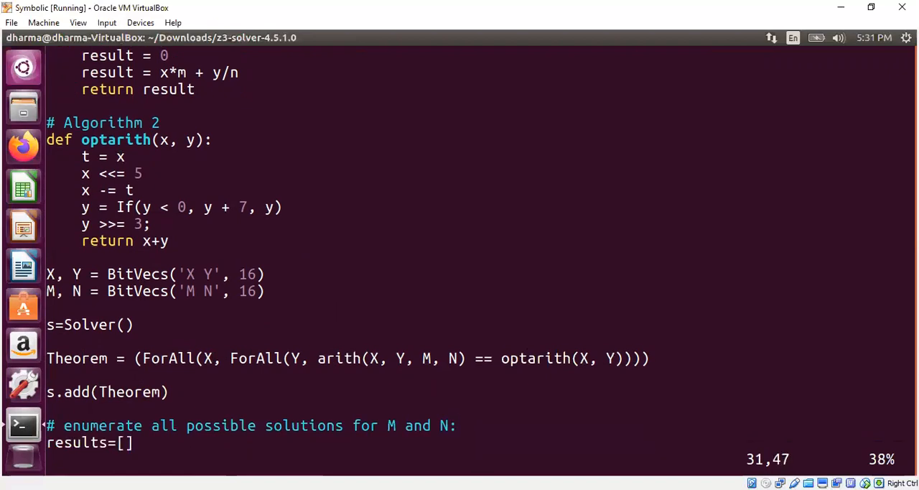
pyautogui.click(451, 425)
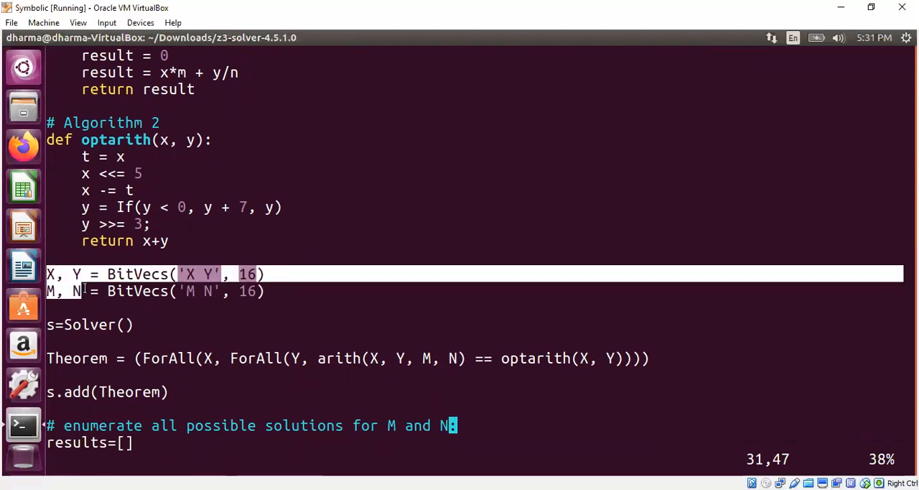
pyautogui.click(273, 325)
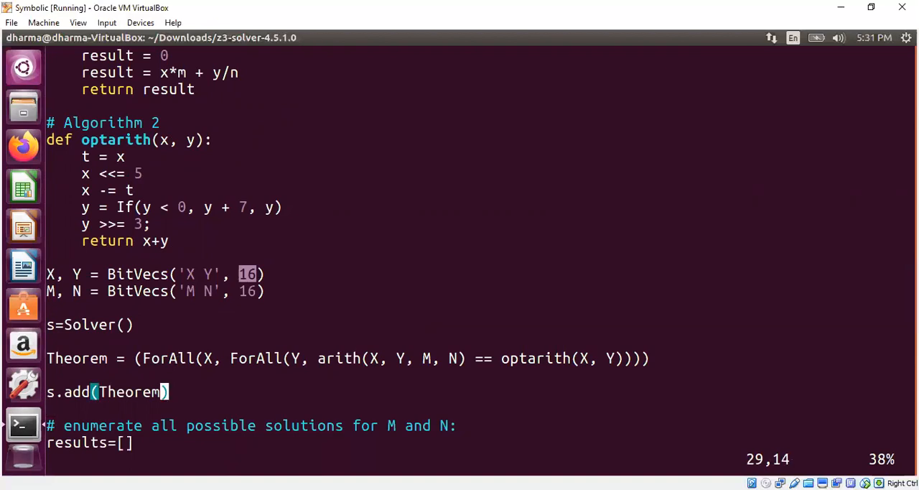
pyautogui.click(258, 290)
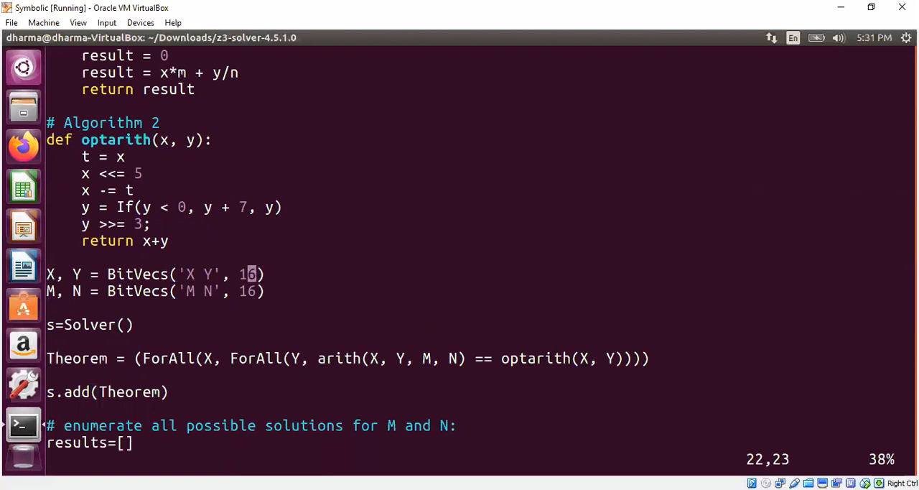
pyautogui.doubleClick(247, 273)
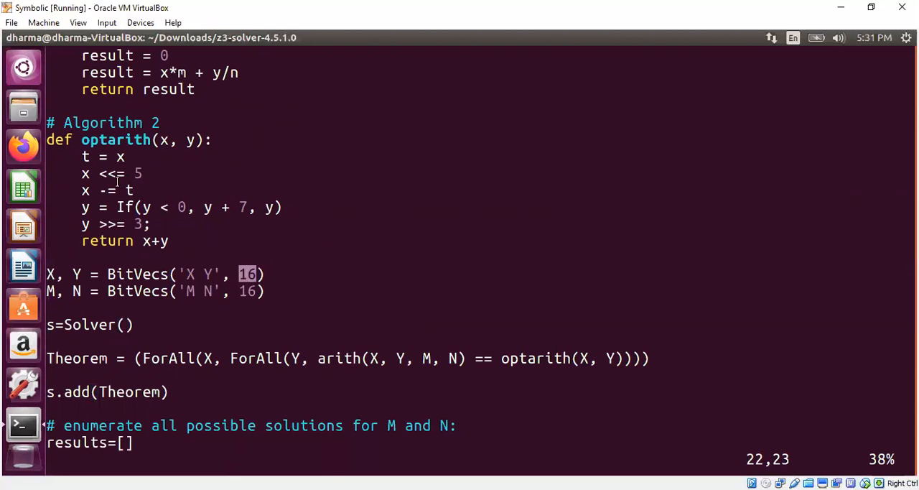
pyautogui.moveTo(278, 192)
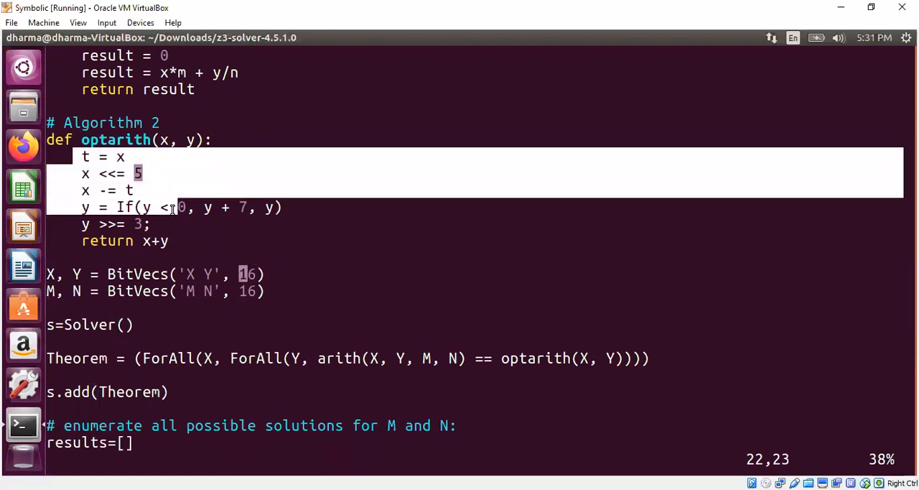
pyautogui.click(129, 224)
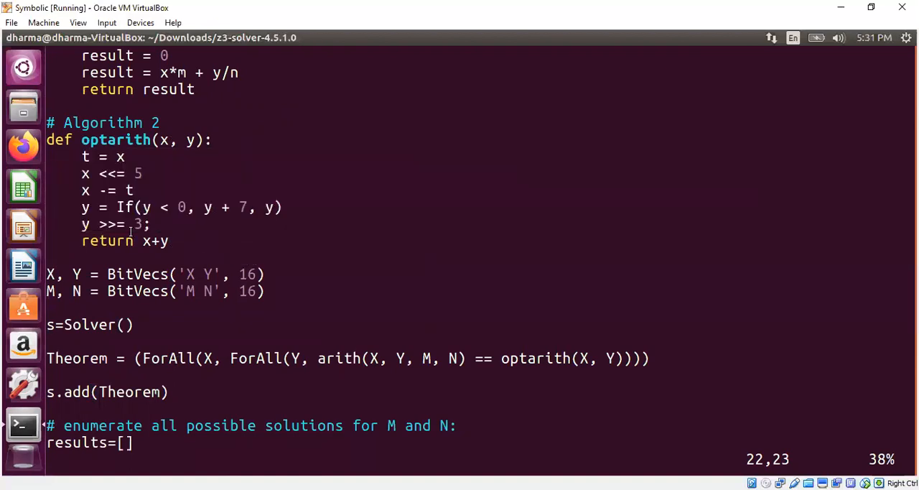
pyautogui.doubleClick(123, 207)
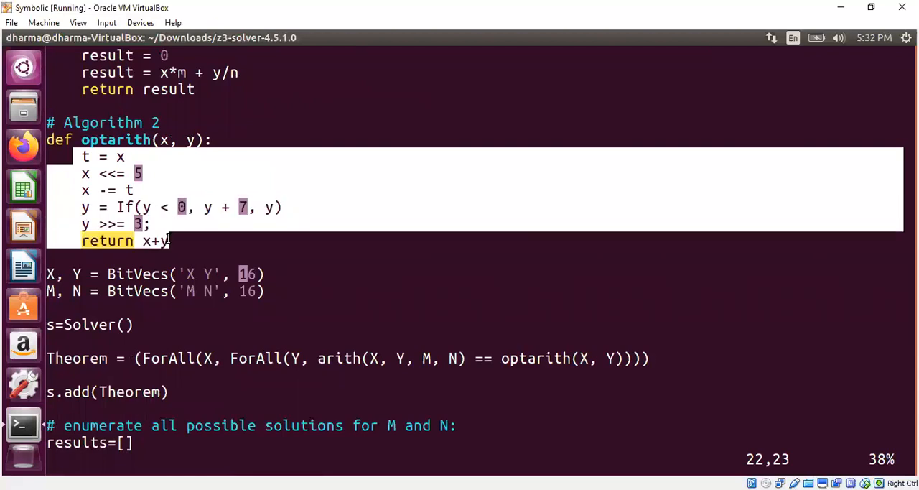
pyautogui.click(261, 253)
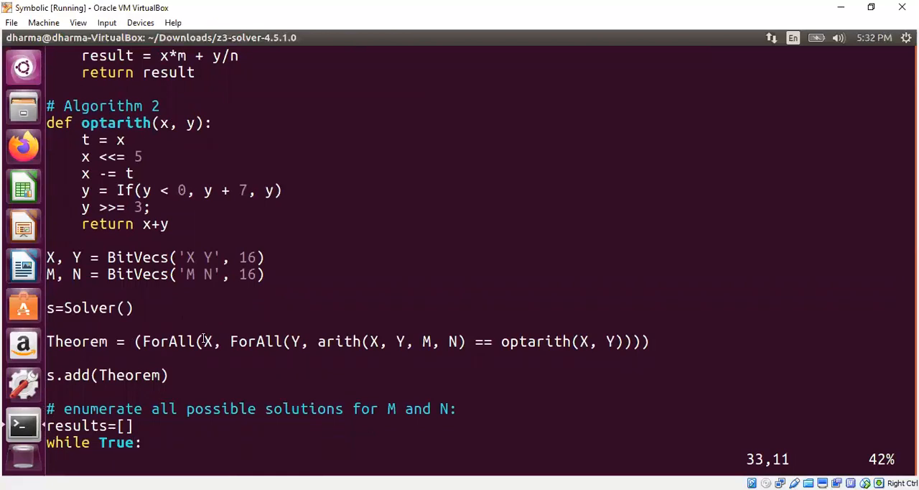
pyautogui.moveTo(280, 180)
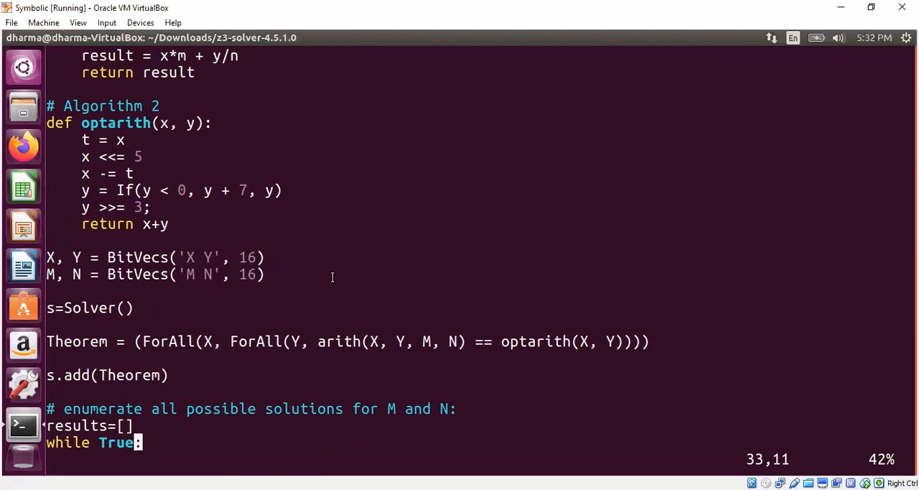
pyautogui.moveTo(429, 341)
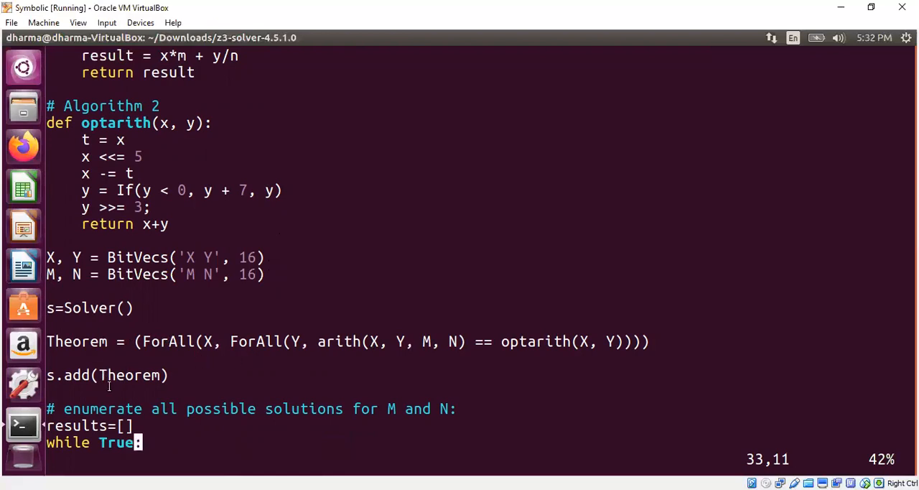
pyautogui.moveTo(233, 324)
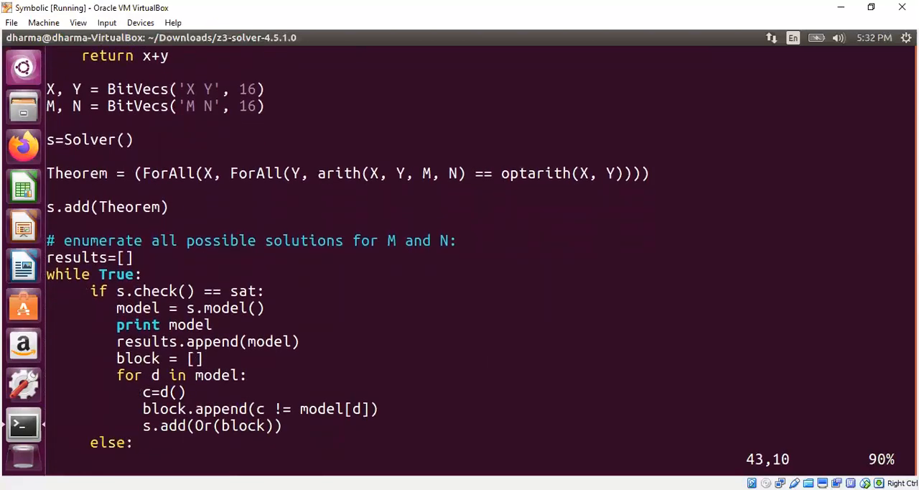
# Review the script's while-loop checking for sat and enumerating solutions
pyautogui.scroll(-3)
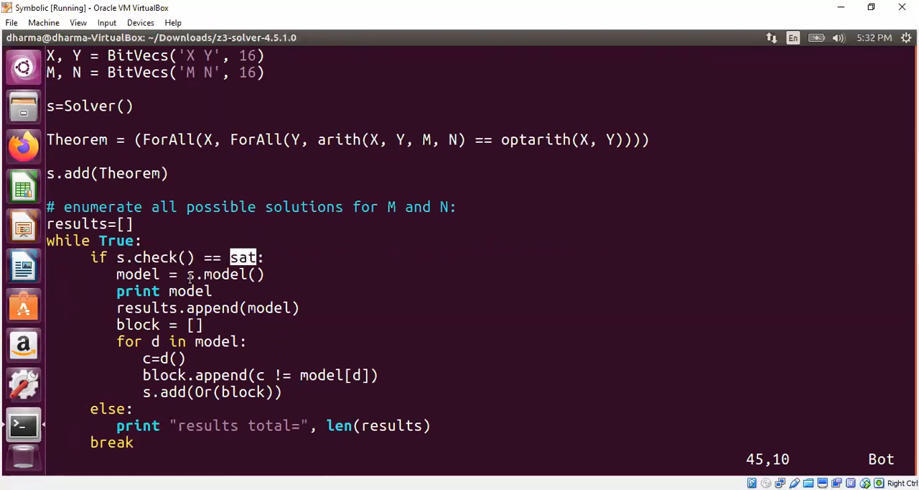
pyautogui.doubleClick(190, 290)
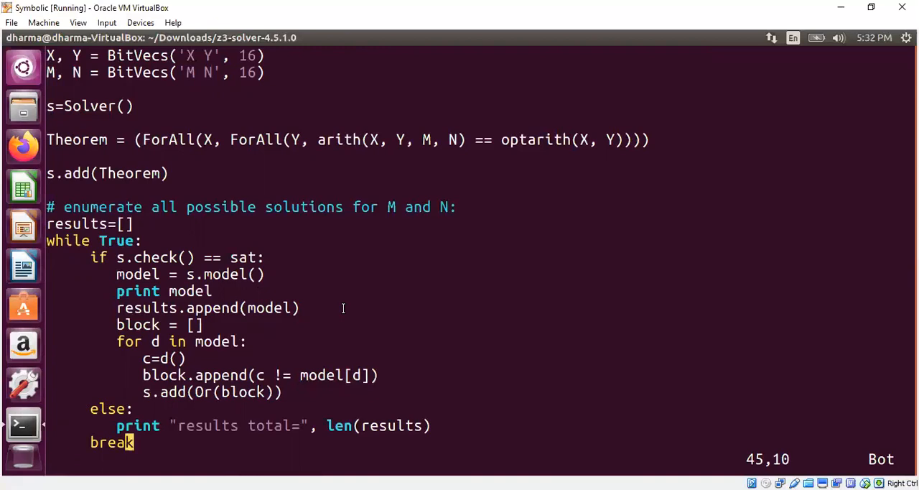
pyautogui.moveTo(157, 328)
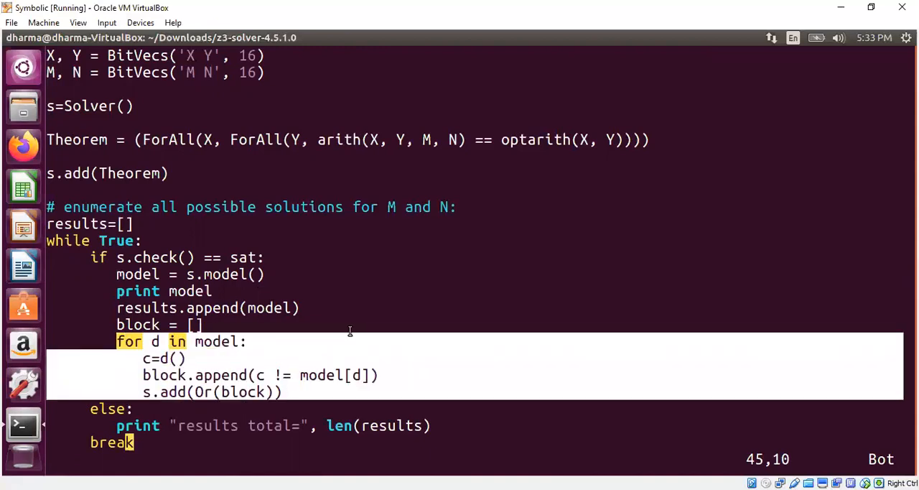
pyautogui.moveTo(256, 388)
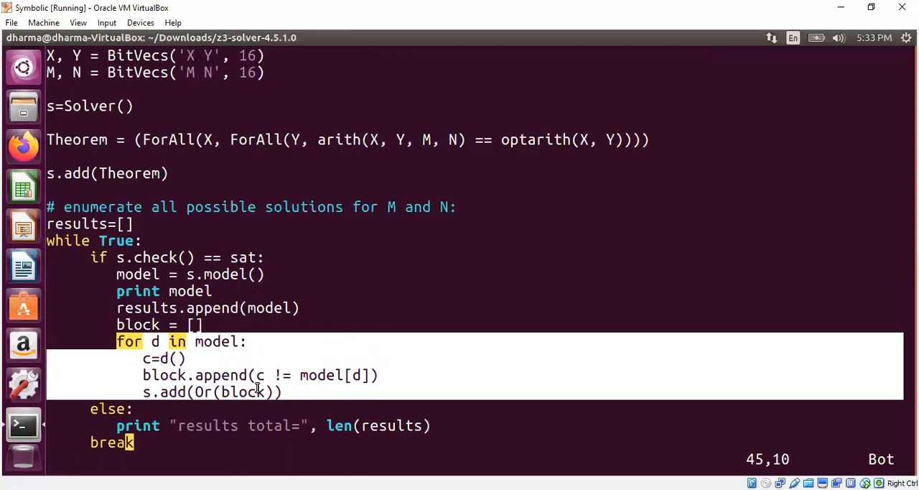
pyautogui.moveTo(208, 380)
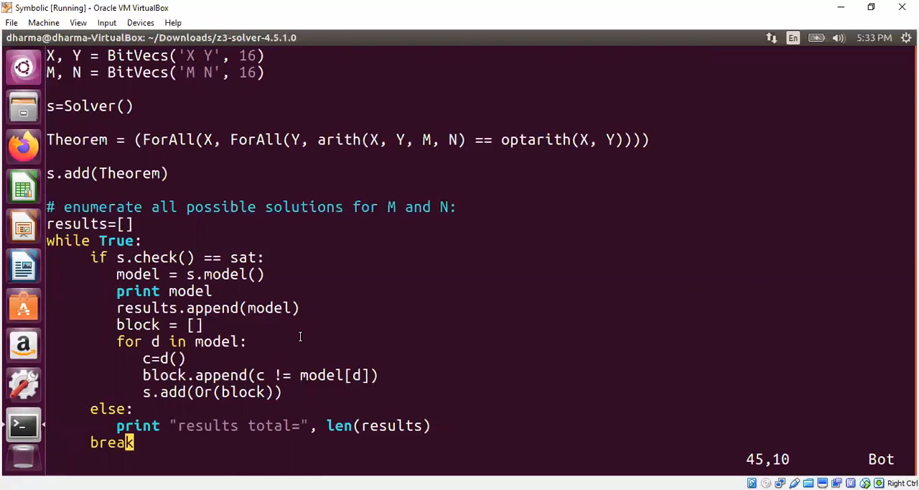
pyautogui.moveTo(148, 265)
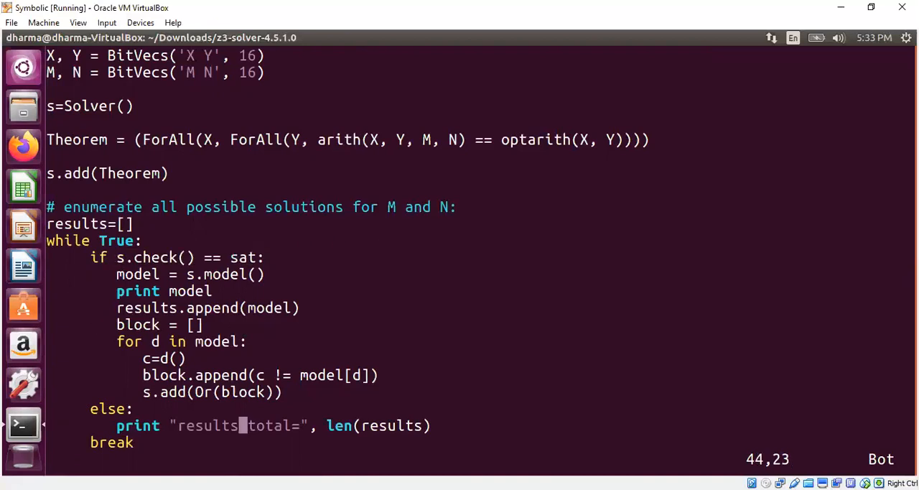
pyautogui.scroll(3)
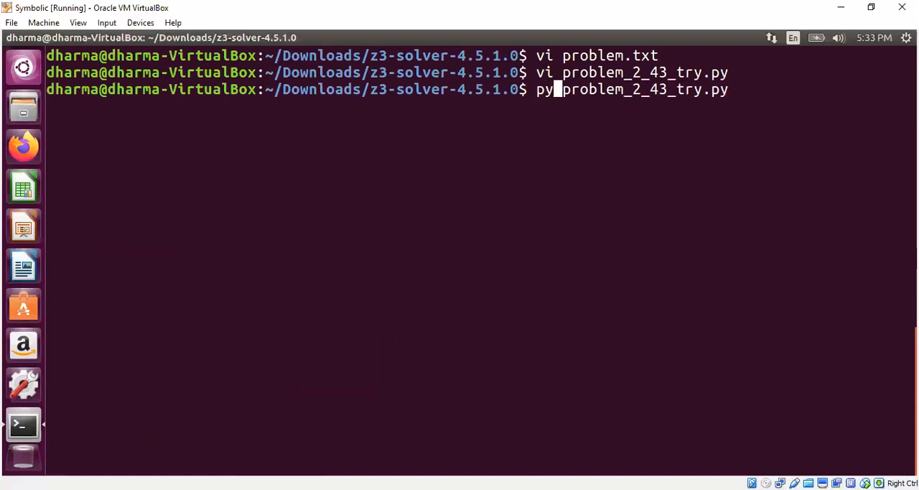
# Run python problem_2_43_try.py, printing N = 8, M = 31, then queue 'vi problem_2_43_try.py'
pyautogui.write('thon')
pyautogui.press('Return')
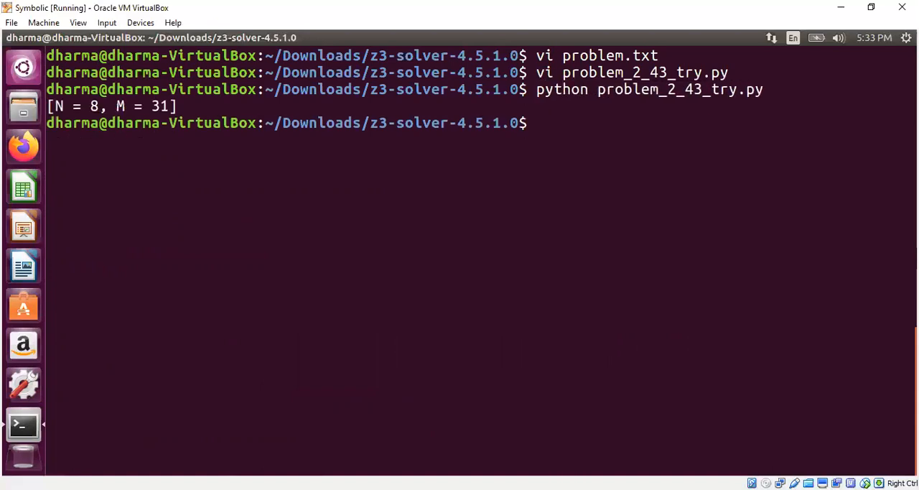
pyautogui.write('vi problem_2_43_try.py')
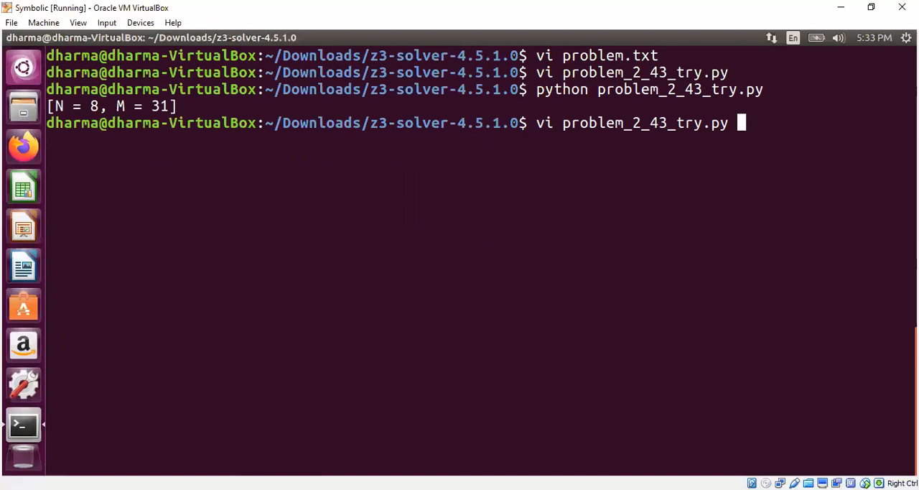
pyautogui.press('Return')
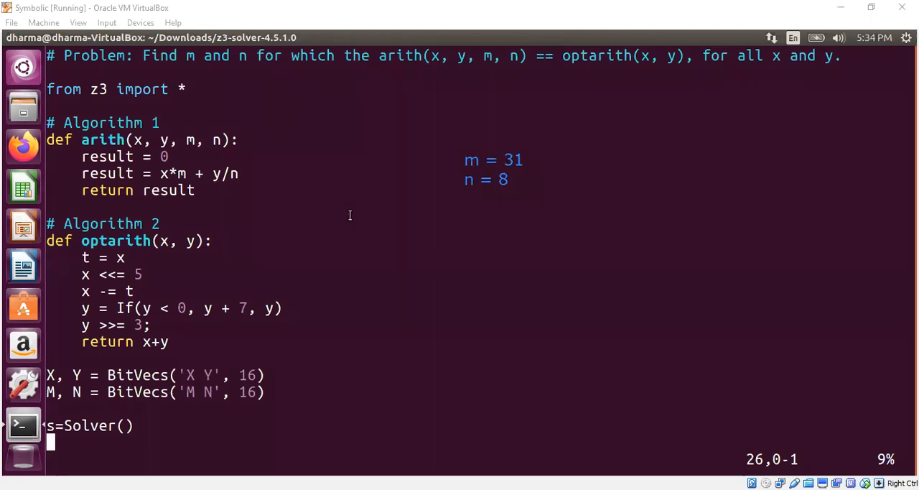
pyautogui.moveTo(344, 264)
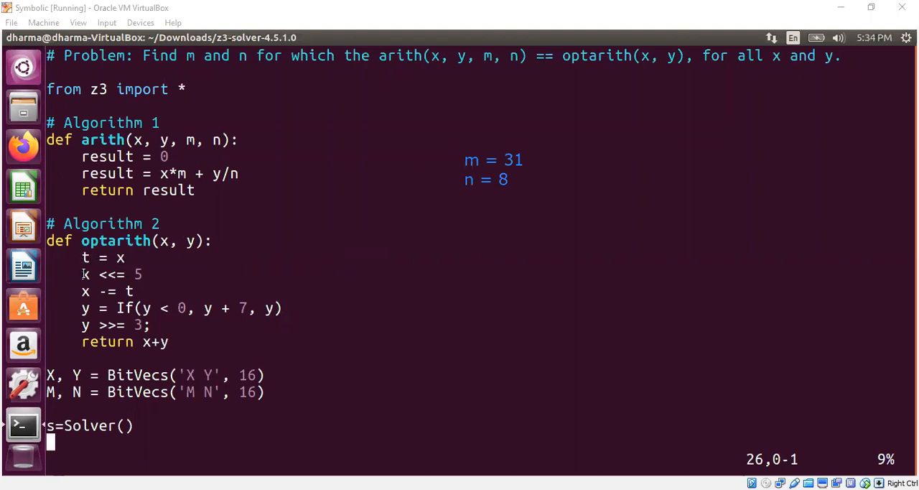
pyautogui.moveTo(85, 275)
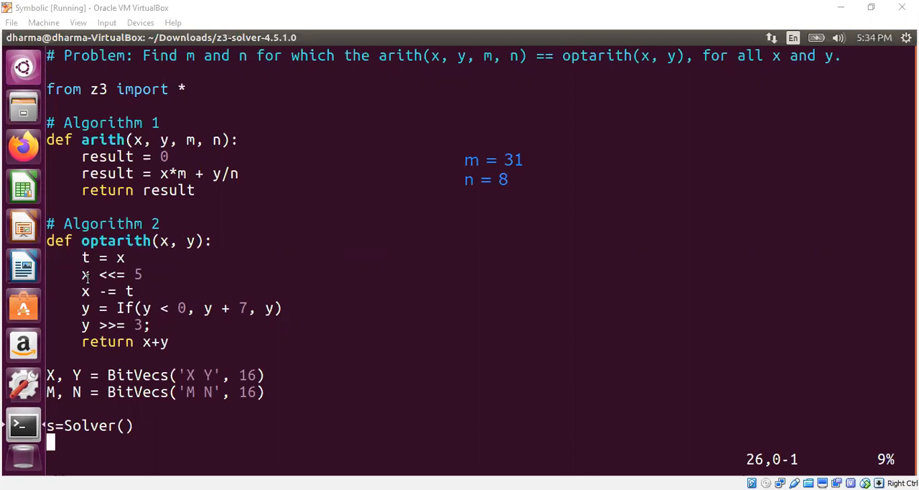
pyautogui.doubleClick(112, 274)
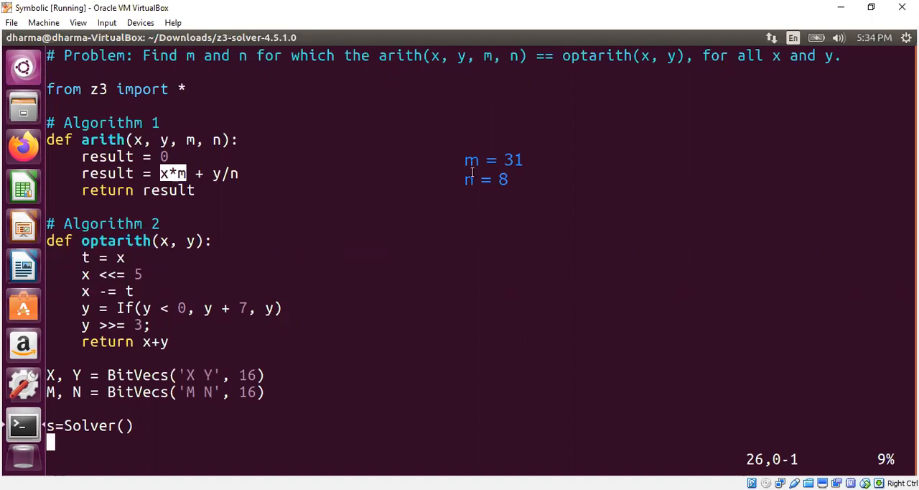
pyautogui.moveTo(414, 233)
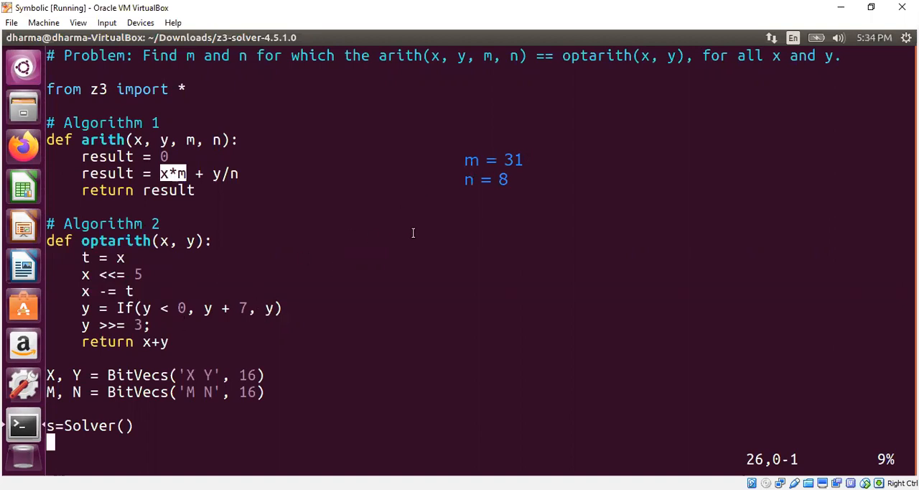
pyautogui.moveTo(227, 314)
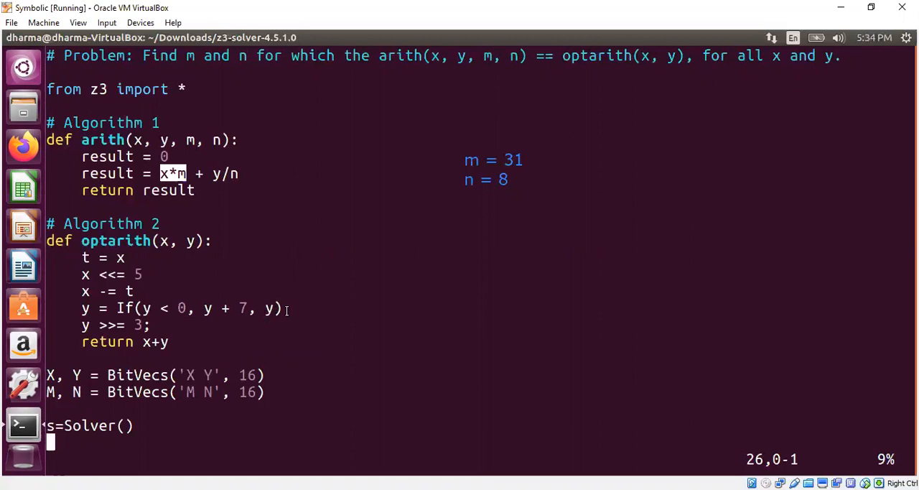
pyautogui.moveTo(110, 307)
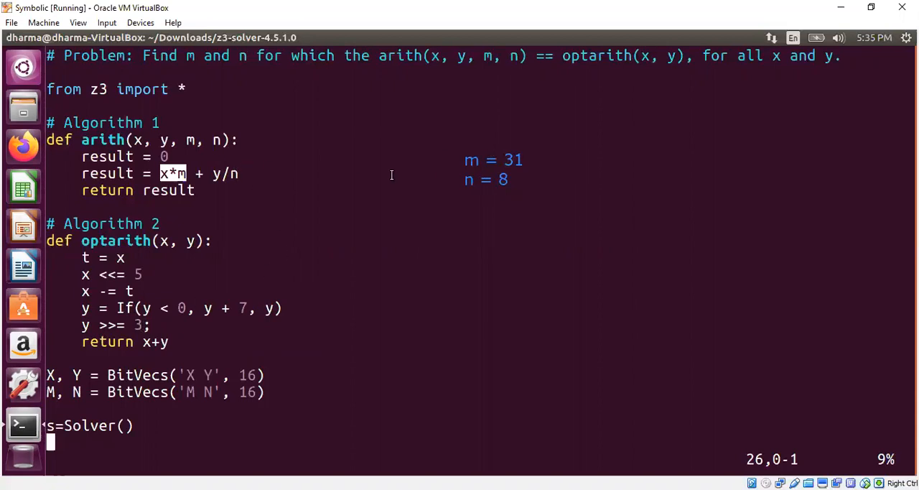
pyautogui.moveTo(289, 221)
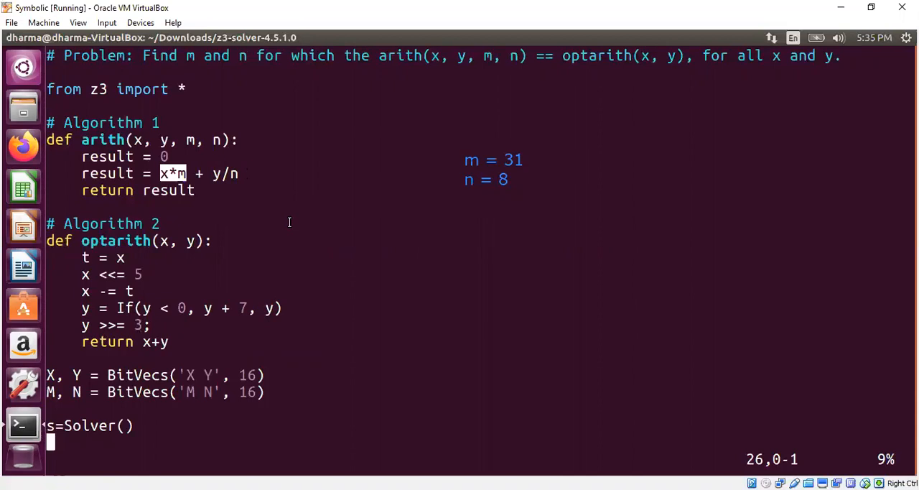
pyautogui.moveTo(500, 172)
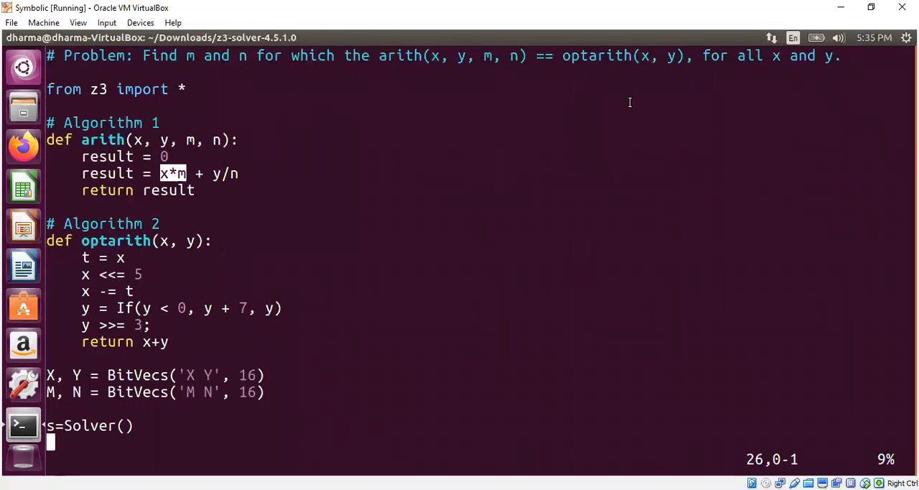
pyautogui.moveTo(617, 230)
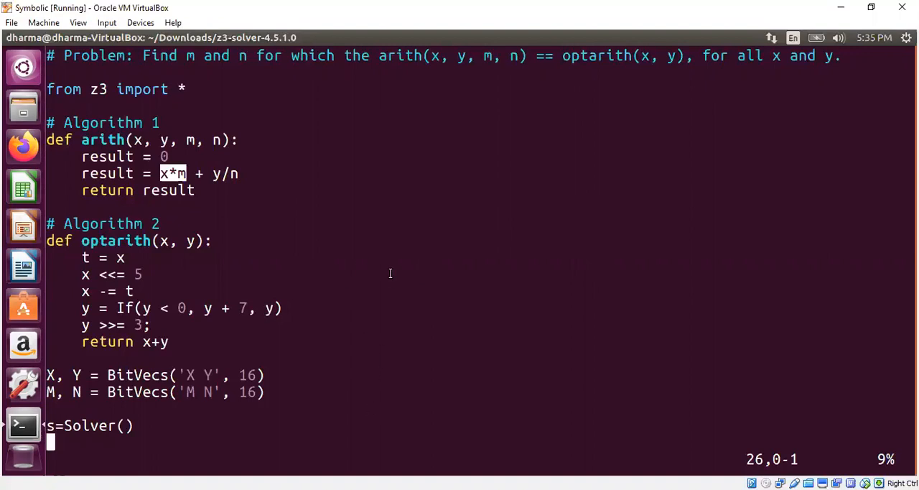
pyautogui.moveTo(251, 161)
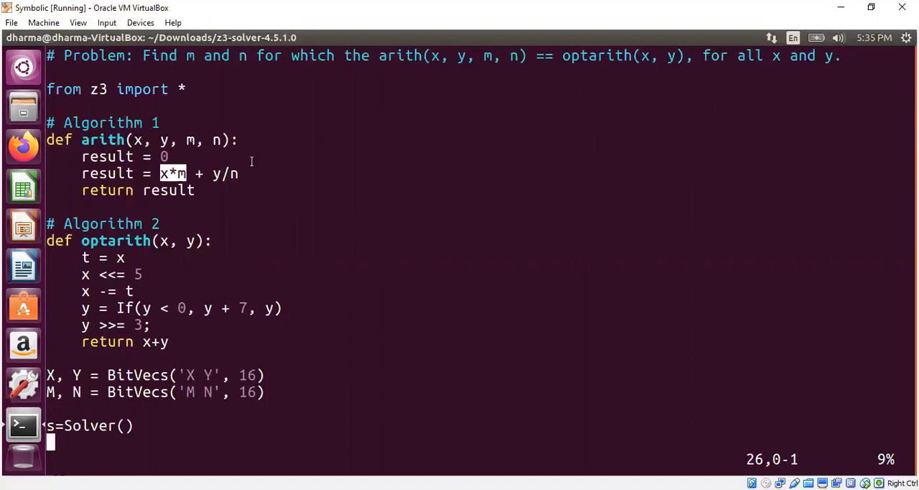
pyautogui.moveTo(216, 285)
pyautogui.write('vi problem_2_43_try.py')
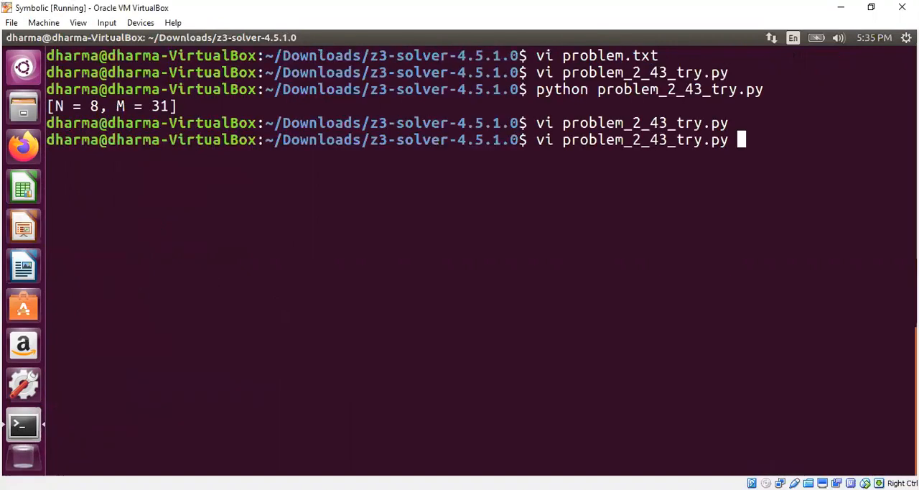
# Recall and run 'vi problem.txt' to reopen the Problem 2.43 statement
pyautogui.press('Return')
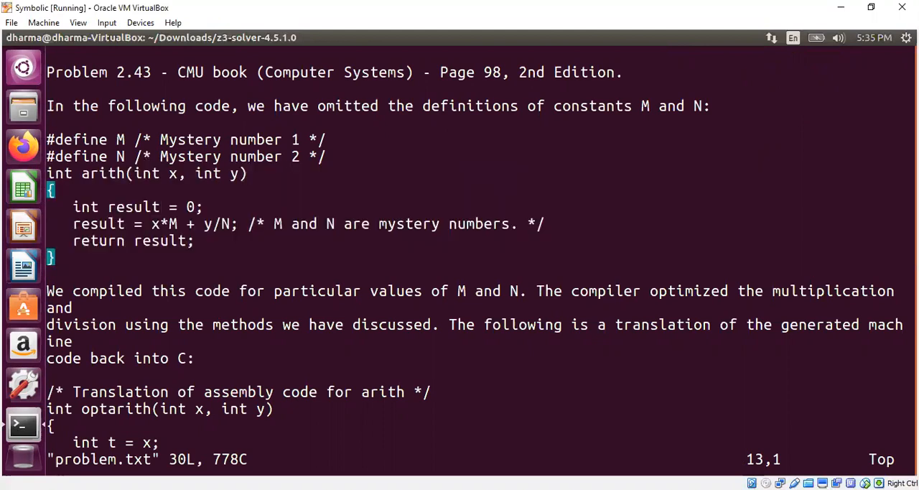
pyautogui.scroll(-3)
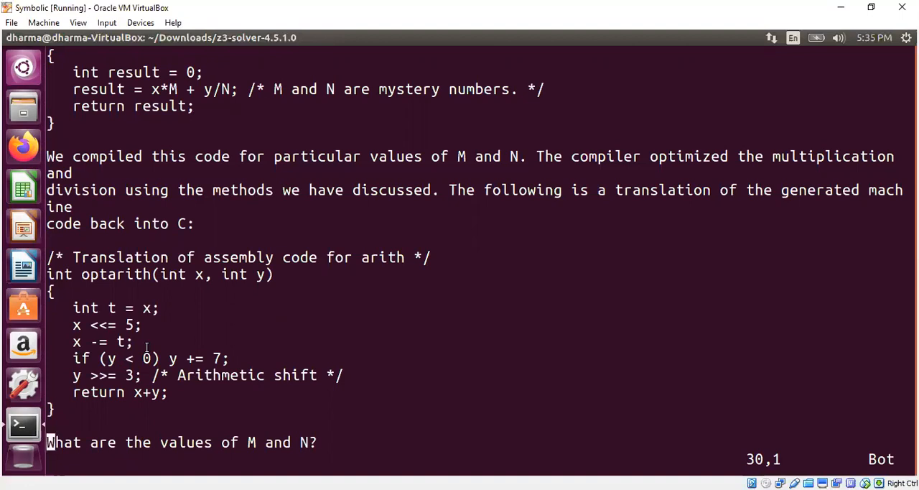
pyautogui.moveTo(66, 380)
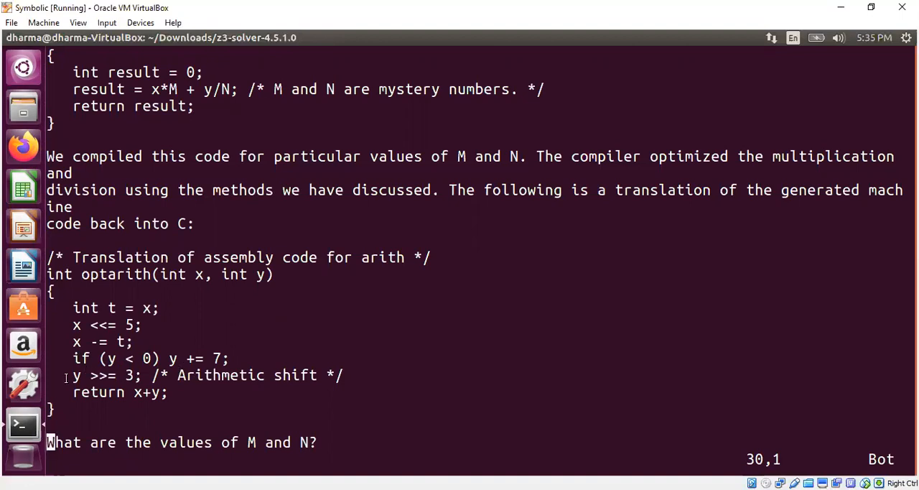
pyautogui.moveTo(216, 331)
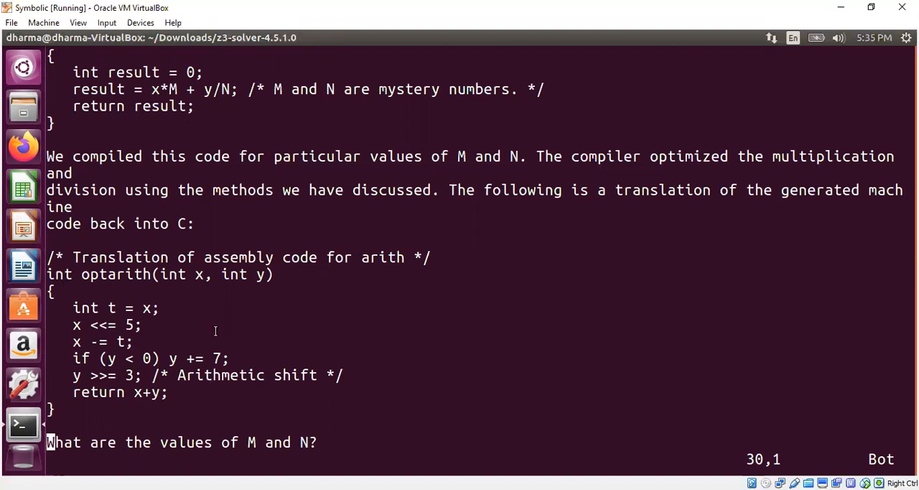
pyautogui.moveTo(310, 335)
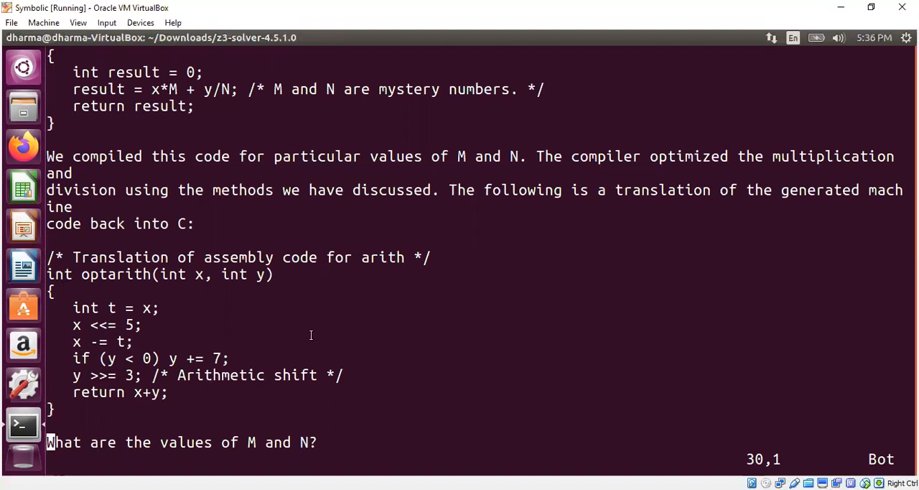
pyautogui.scroll(3)
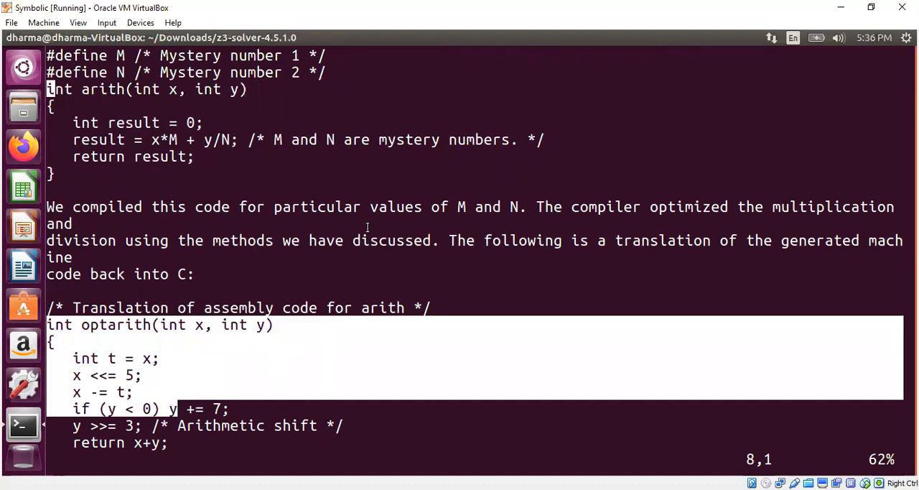
pyautogui.moveTo(351, 277)
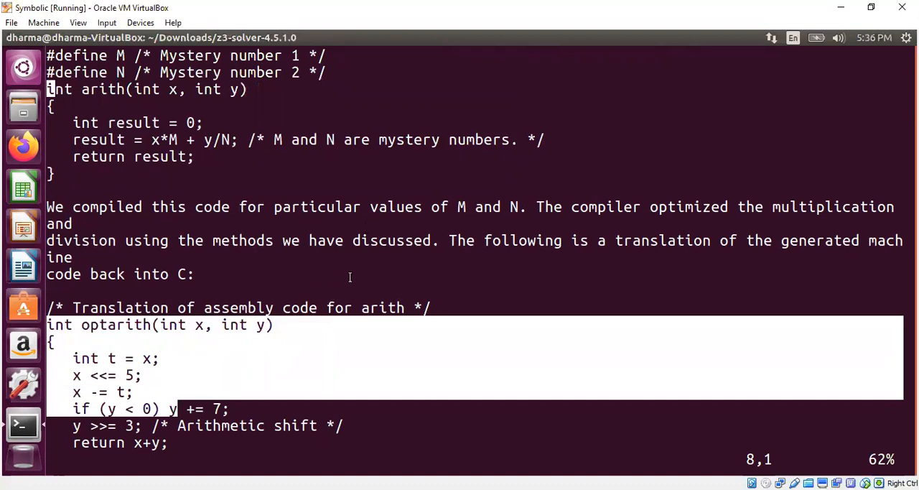